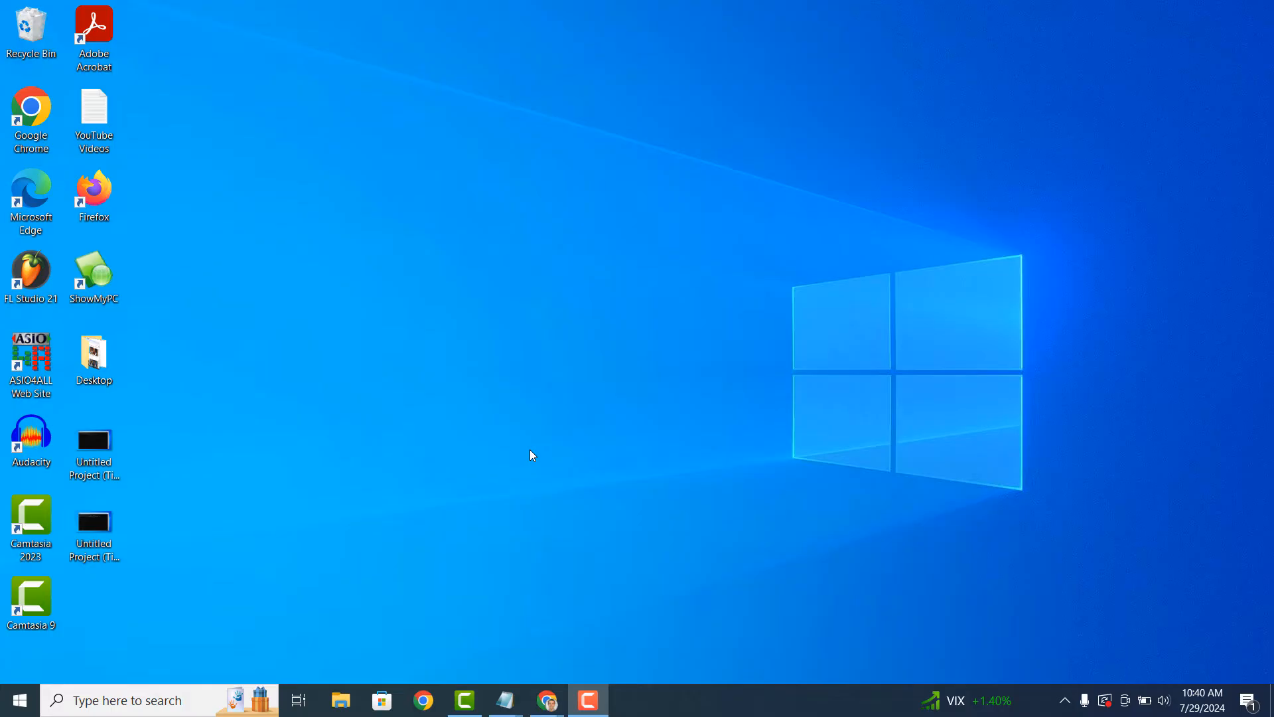
pyautogui.moveTo(344, 448)
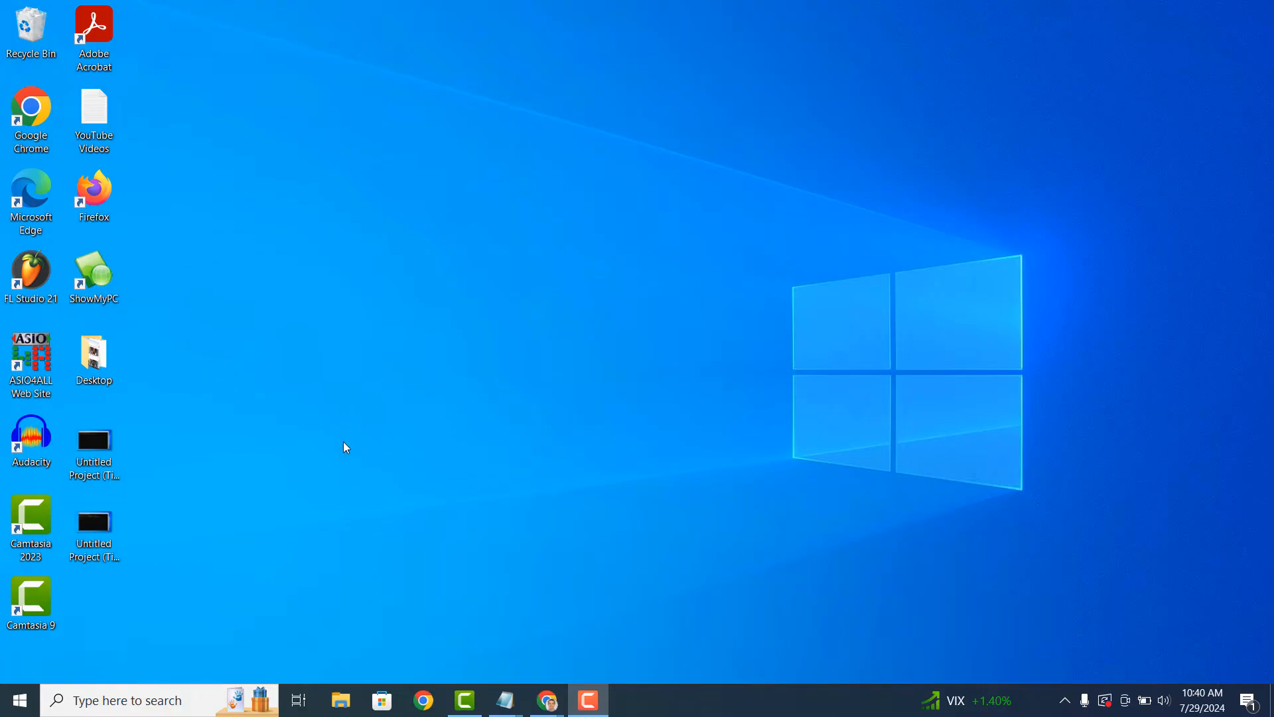
pyautogui.moveTo(19, 699)
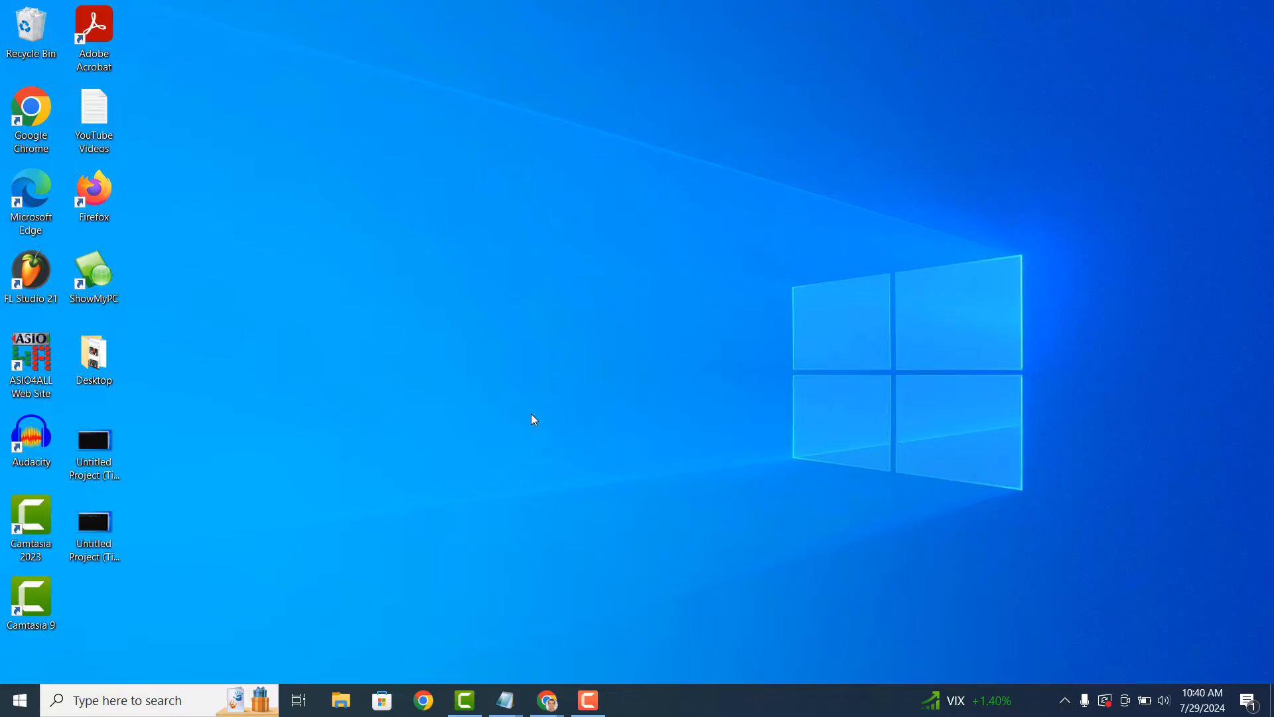
pyautogui.moveTo(694, 692)
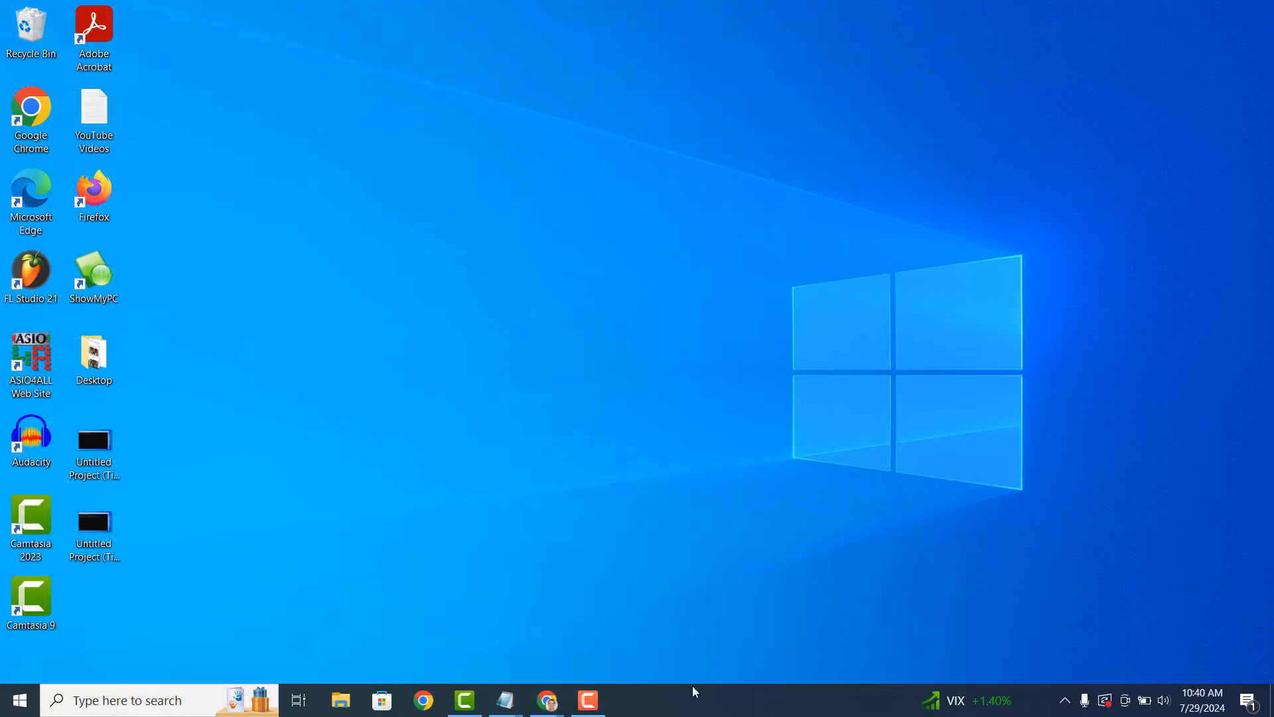
pyautogui.moveTo(551, 365)
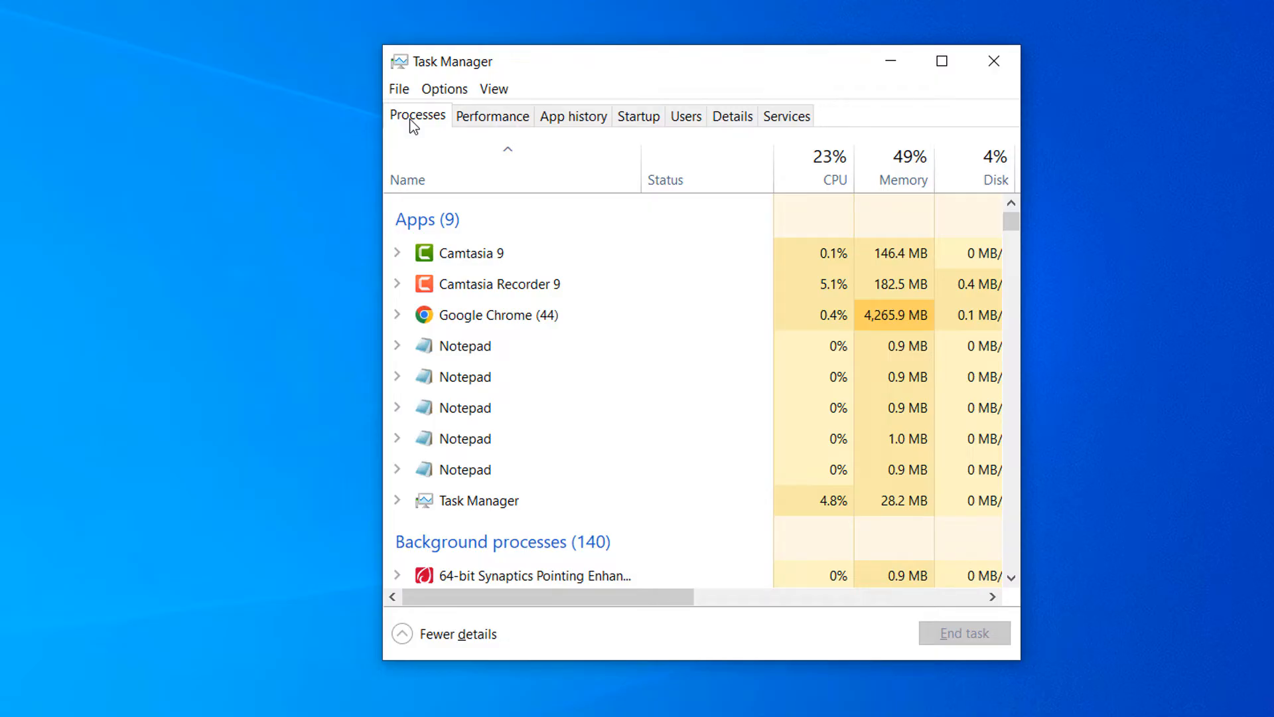
# Scroll the Processes list to bring Windows Explorer into view
pyautogui.scroll(-3)
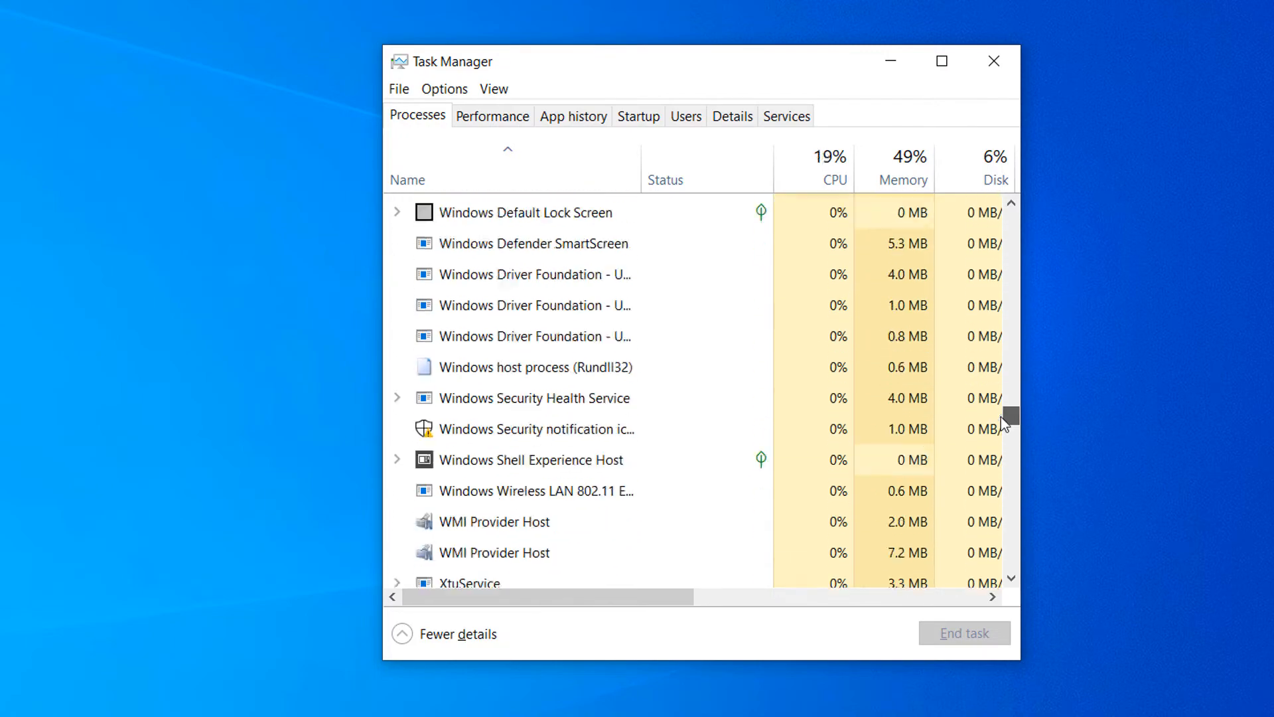
pyautogui.scroll(3)
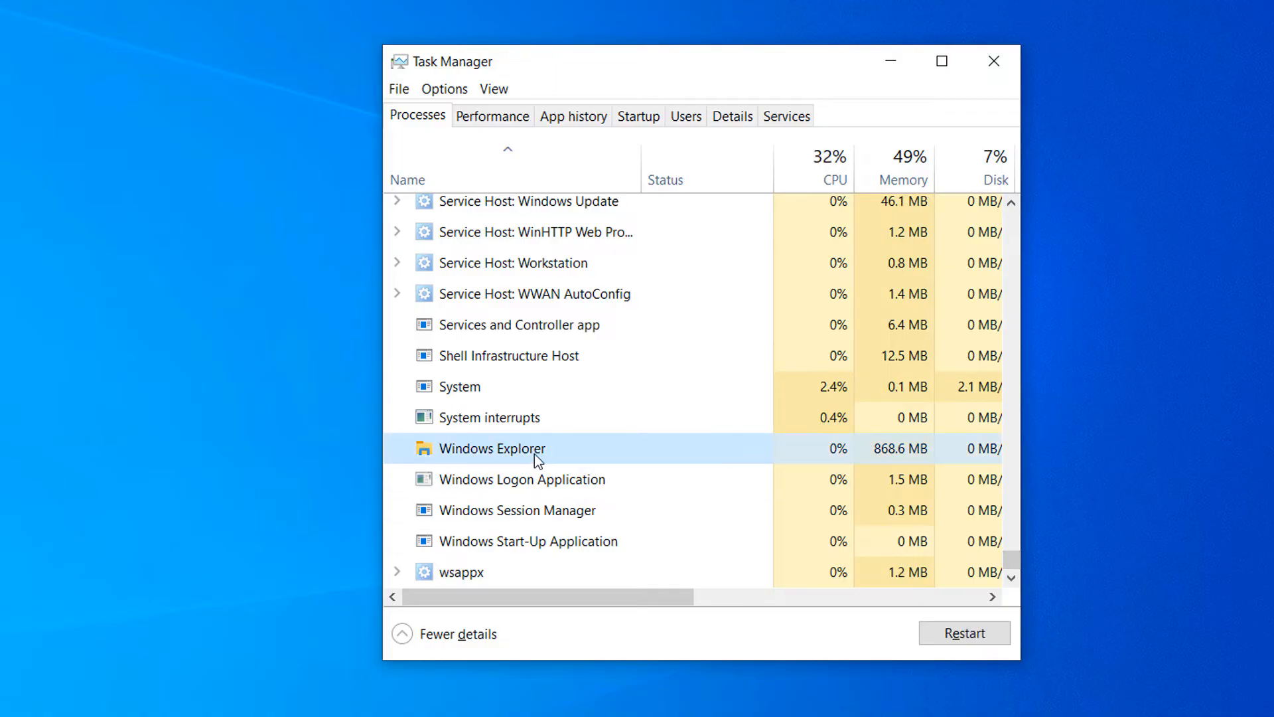
# Restart the Windows Explorer process from its right-click menu
pyautogui.rightClick(492, 448)
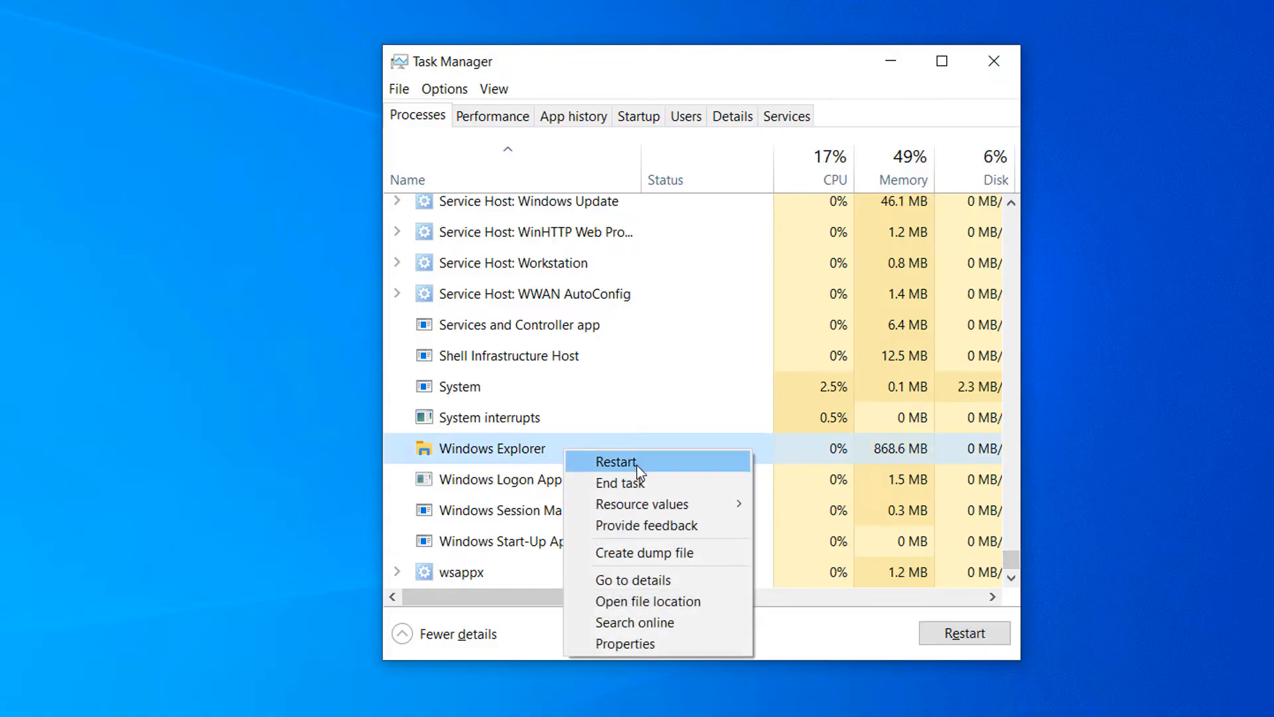
pyautogui.click(615, 462)
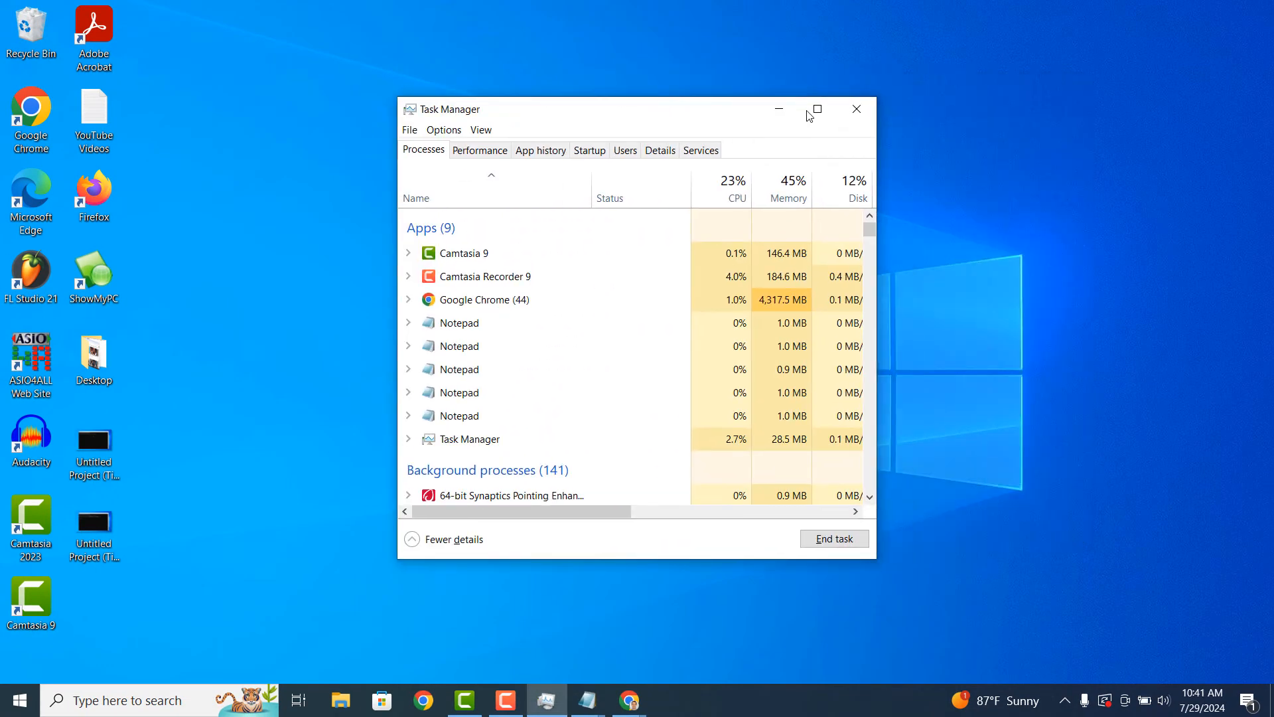
# Open and close the Start menu to confirm it responds
pyautogui.click(16, 700)
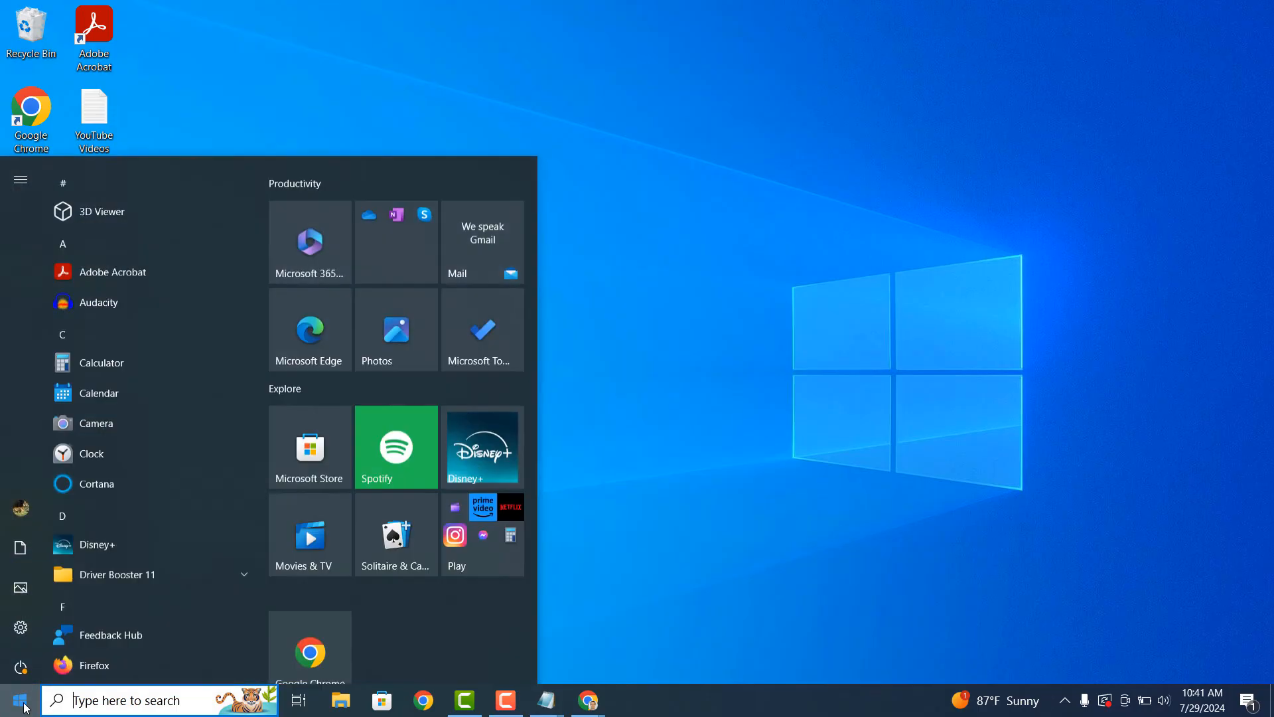
pyautogui.click(18, 699)
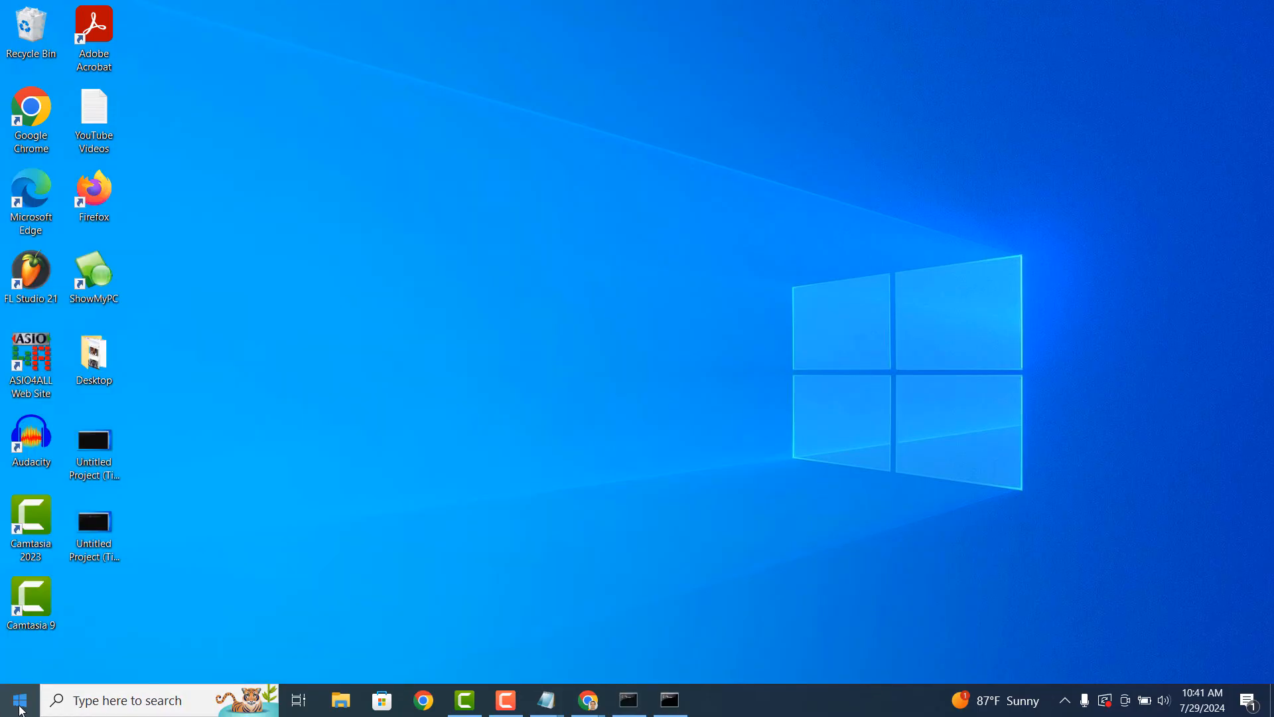